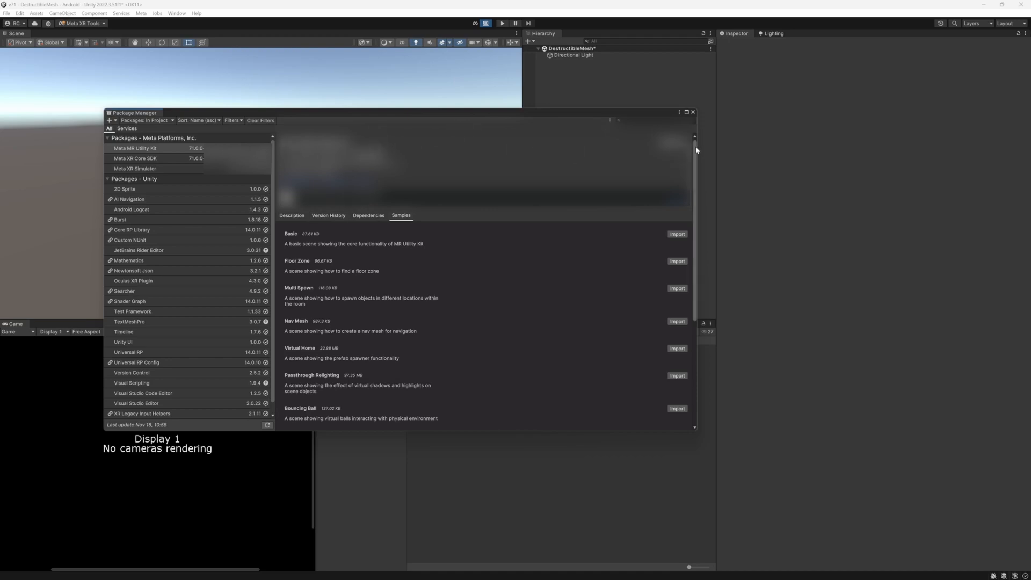
Finish scrolling the MR Utility Kit samples list and close the Package Manager view.
scroll(down, 3)
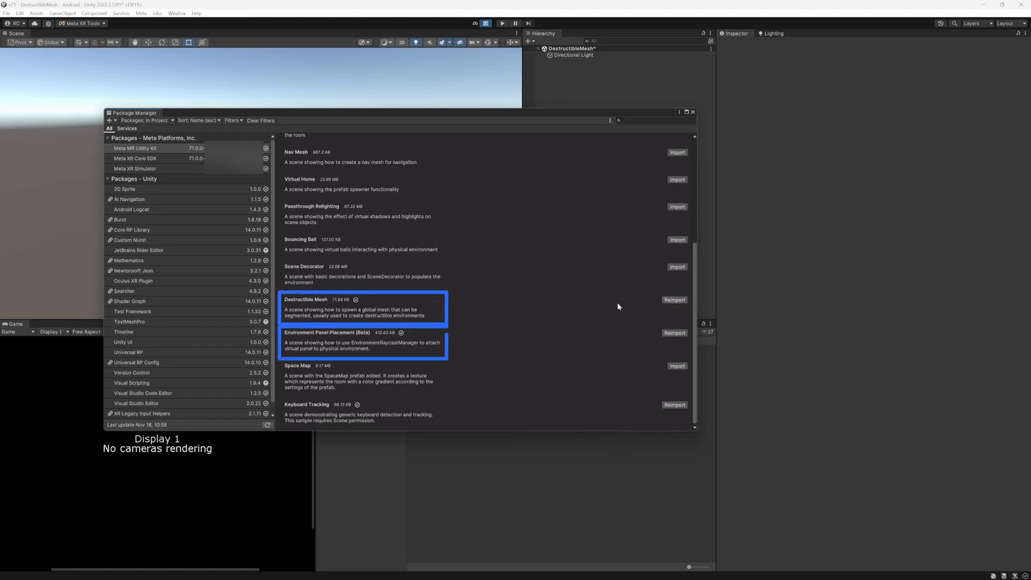
mouse_move(557, 302)
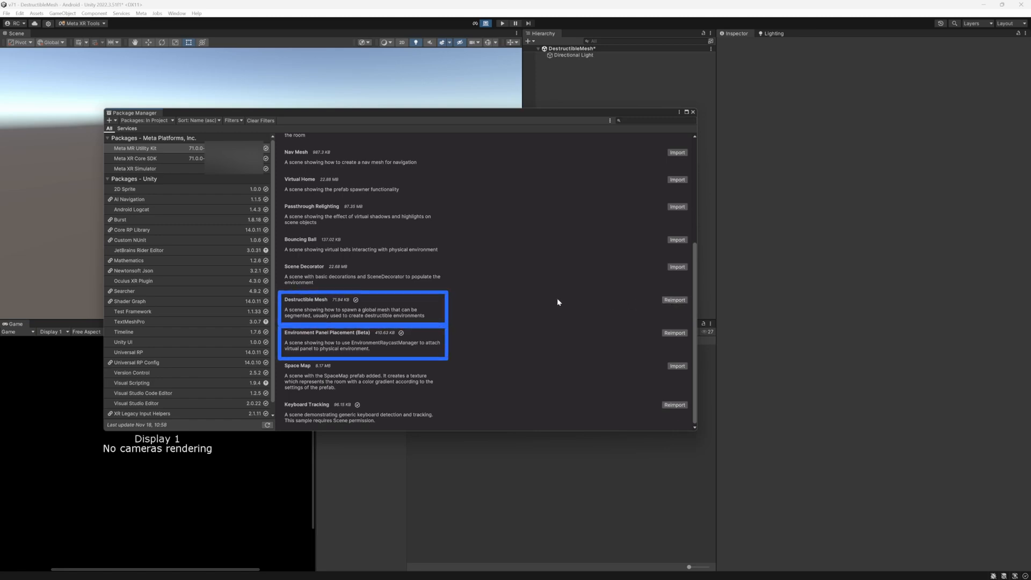
click(362, 413)
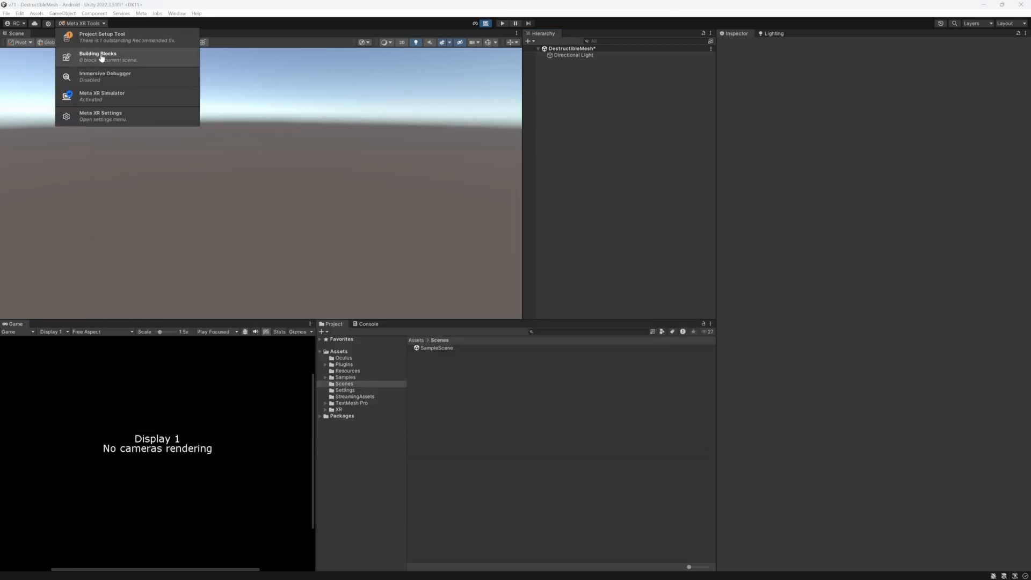
Add the Camera Rig building block to the scene from the Building Blocks catalogue.
click(98, 55)
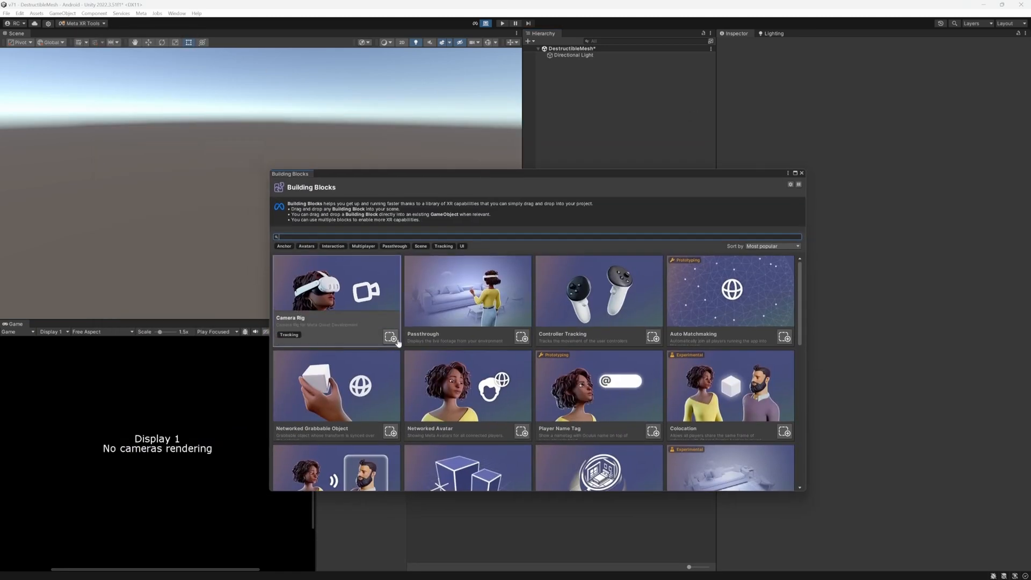
click(522, 336)
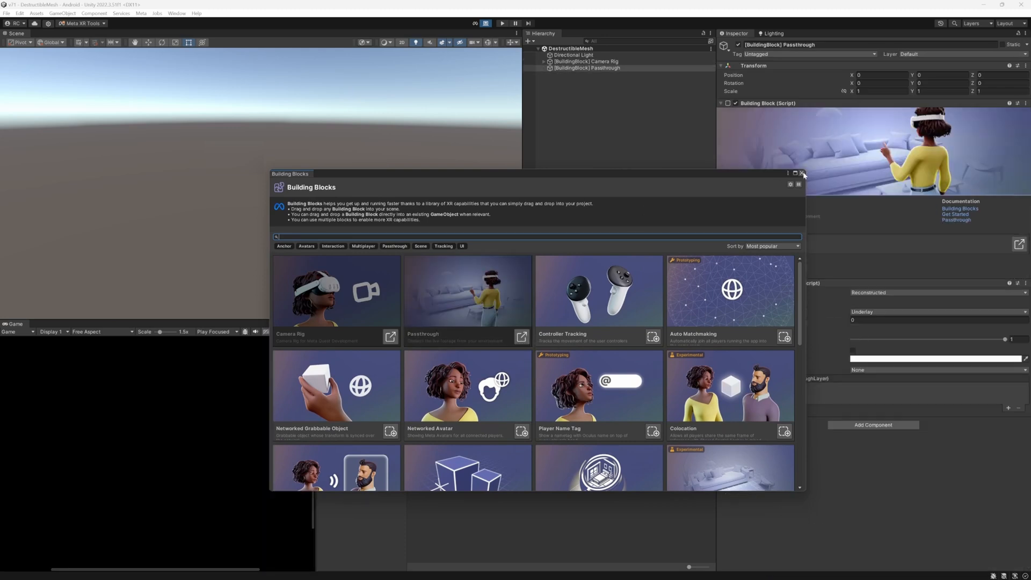
click(804, 173)
text(DestructibleMesh)
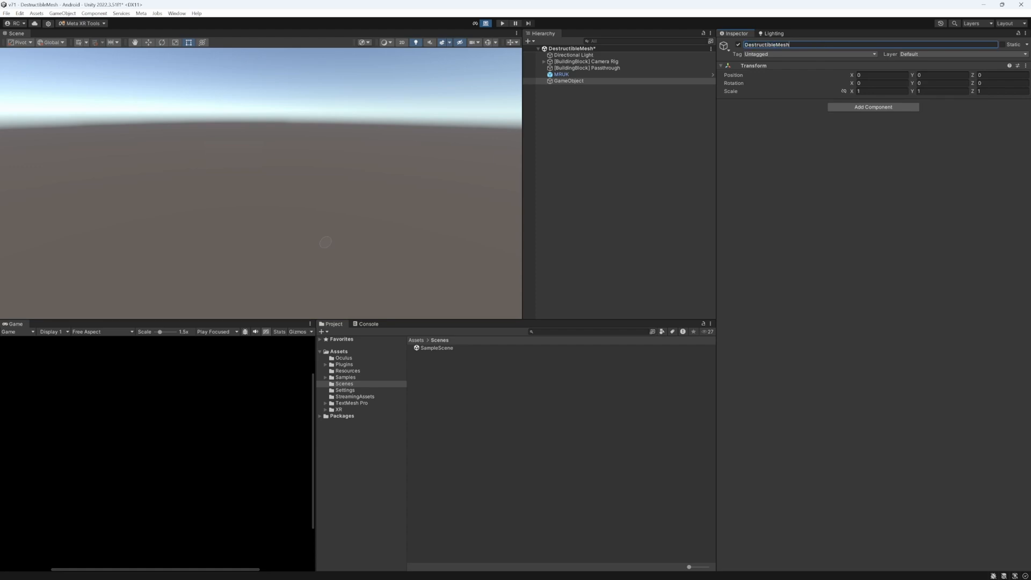
Add Destructible Global Mesh Spawner and Destructible Mesh Experience to DestructibleMesh, with Reserve Space enabled.
click(872, 107)
text(destructibleglob)
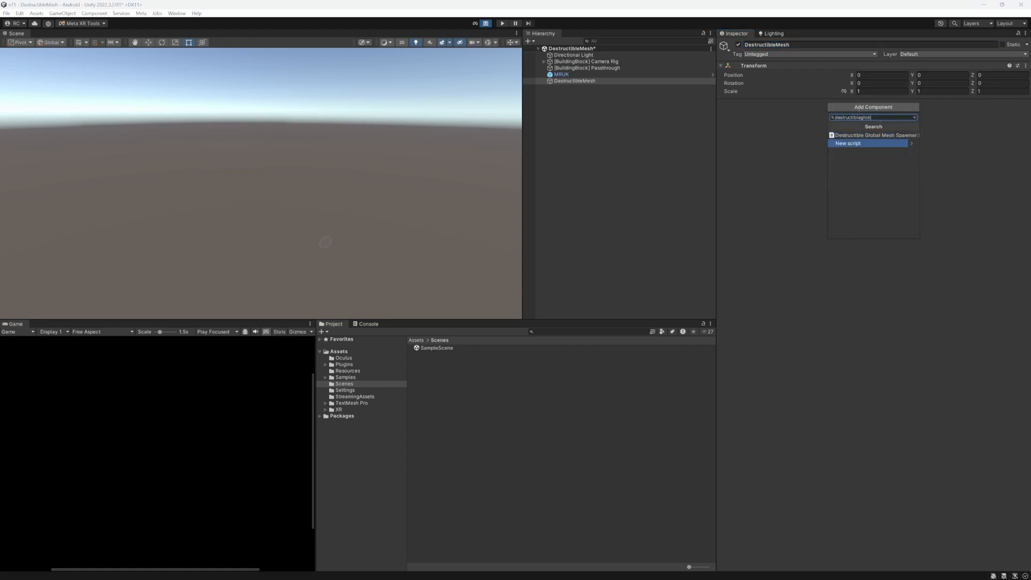
click(874, 135)
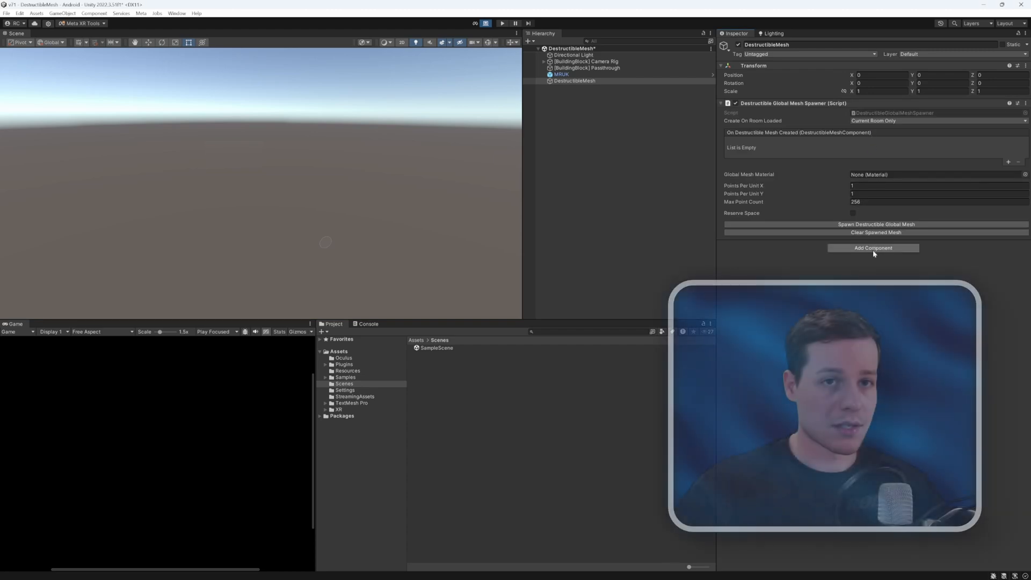
click(872, 248)
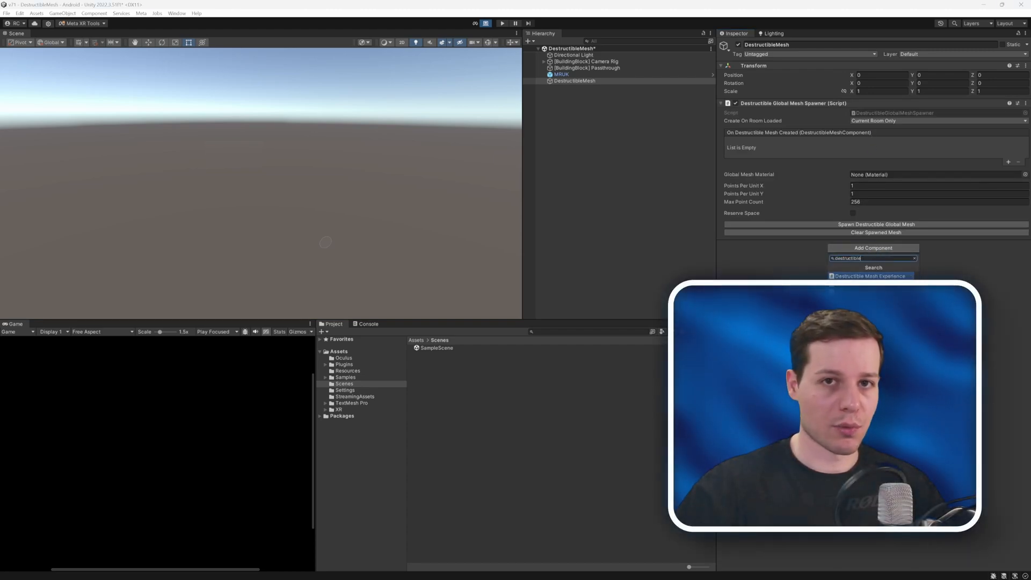
click(868, 275)
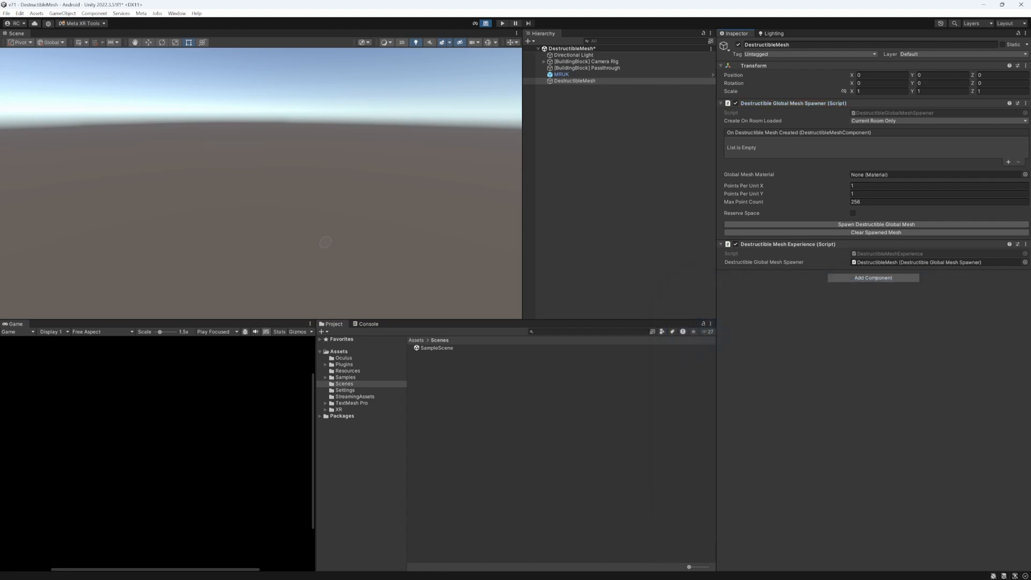
click(852, 213)
text(1)
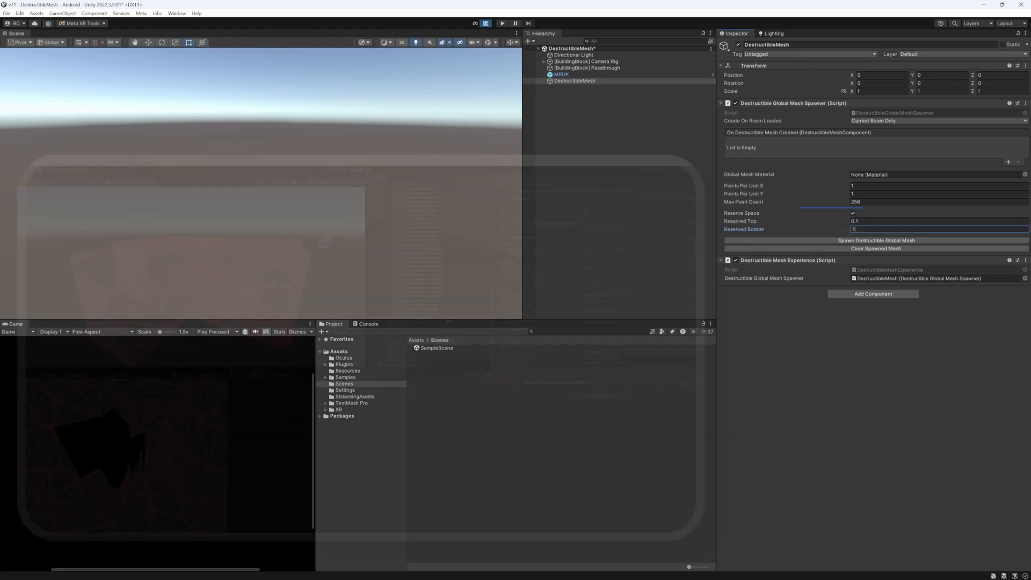
Commit Reserved Bottom 0.1, find the 'global' material for the spawner and bring up its script.
click(875, 239)
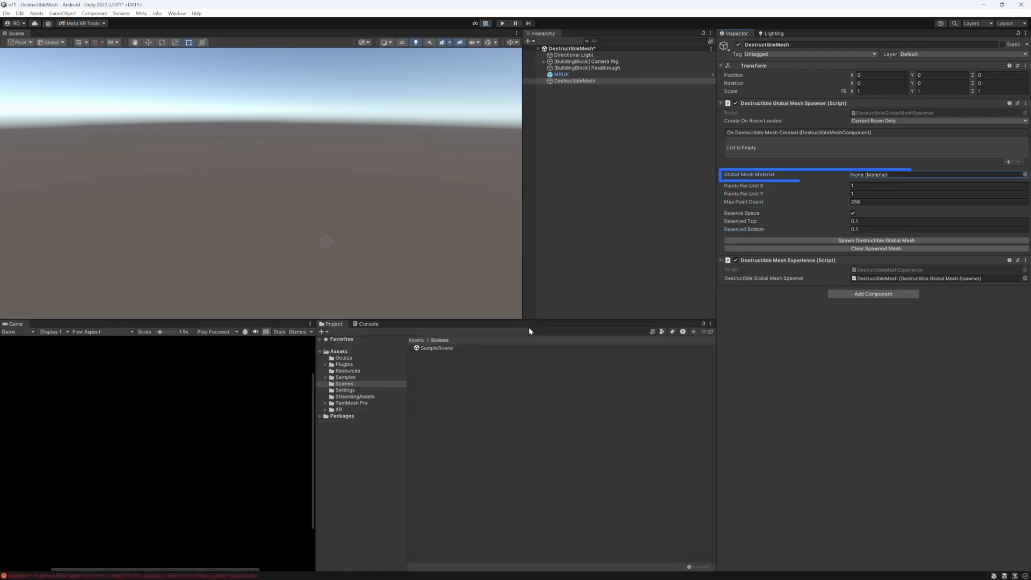
text(global)
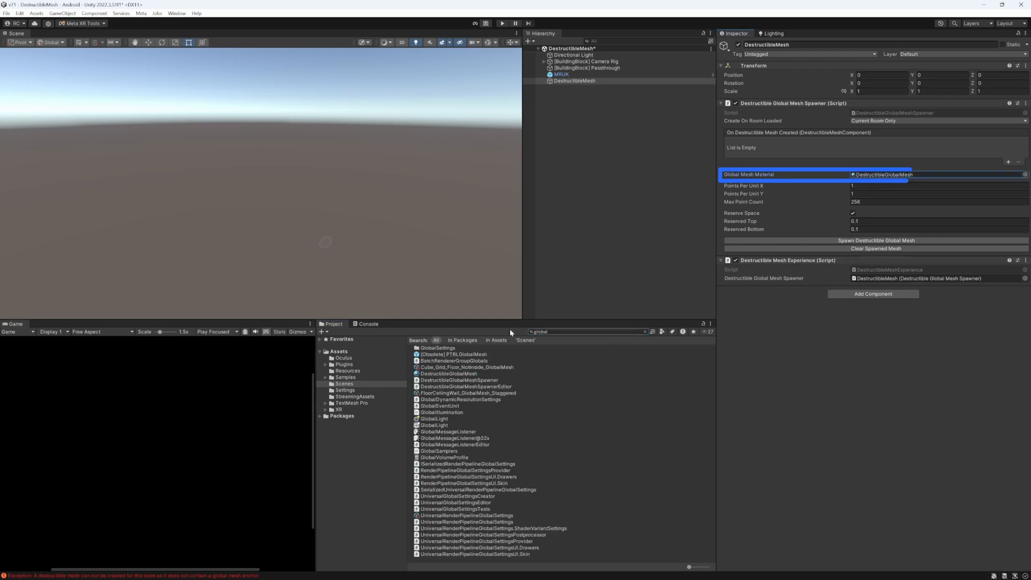
click(345, 383)
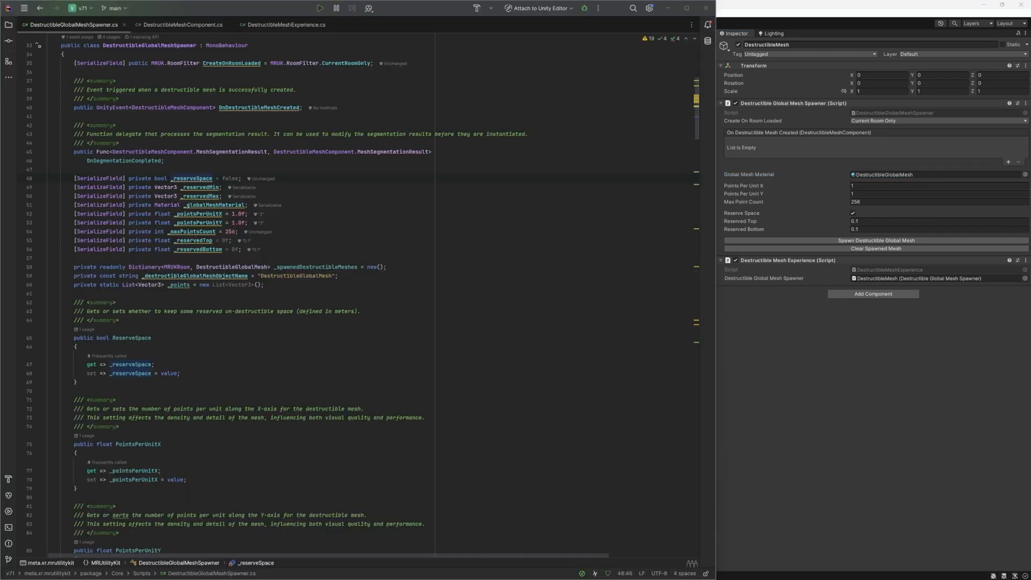
Read the spawner's mesh-creation code in Rider and jump to DestructibleMeshComponent.cs.
scroll(down, 3)
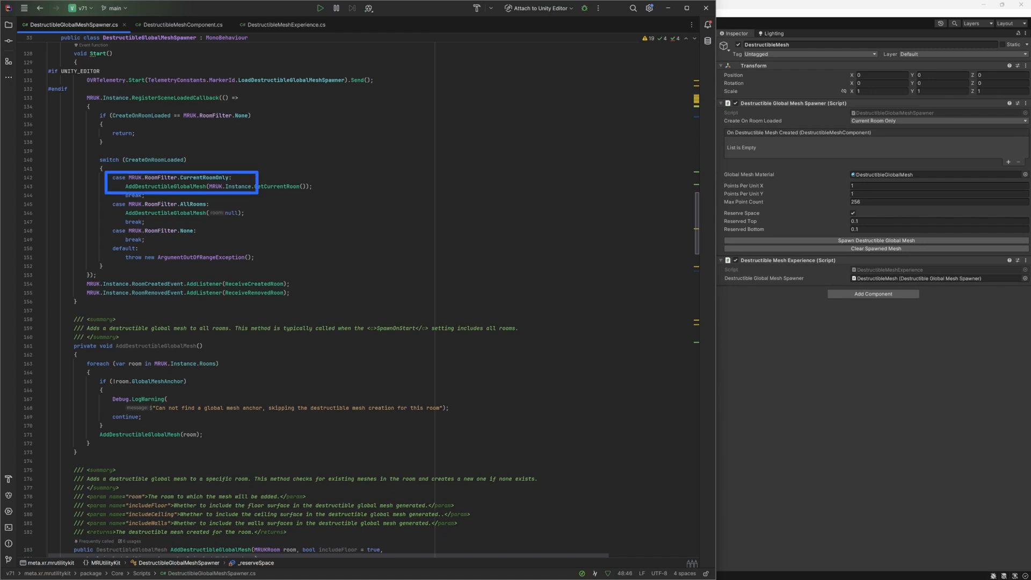
scroll(down, 3)
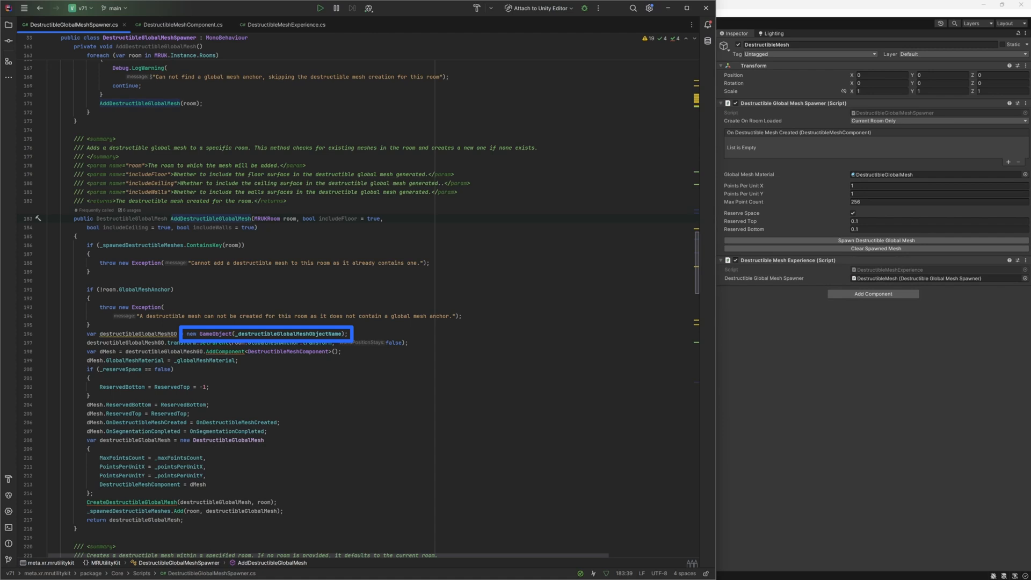
click(268, 353)
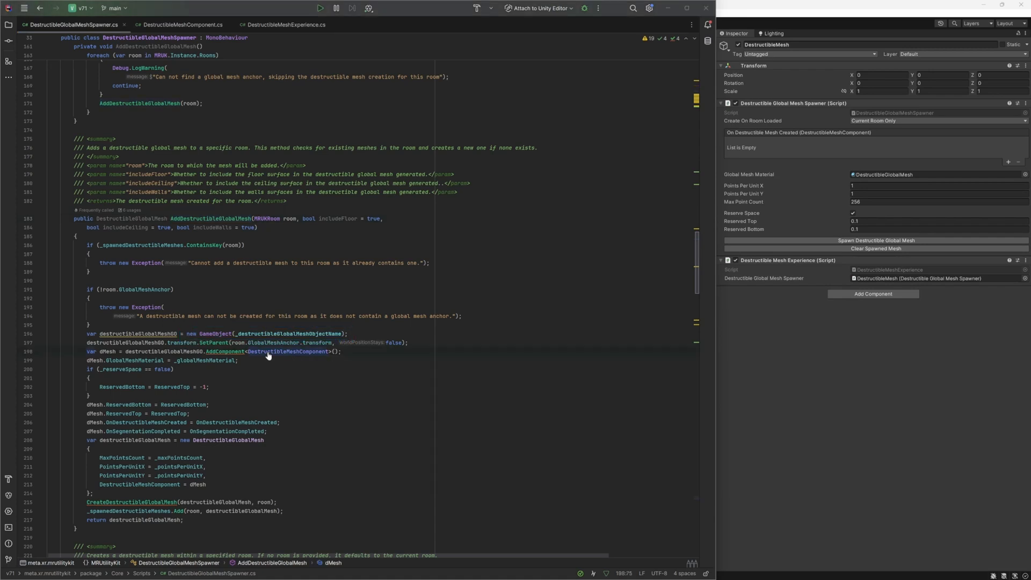
click(180, 25)
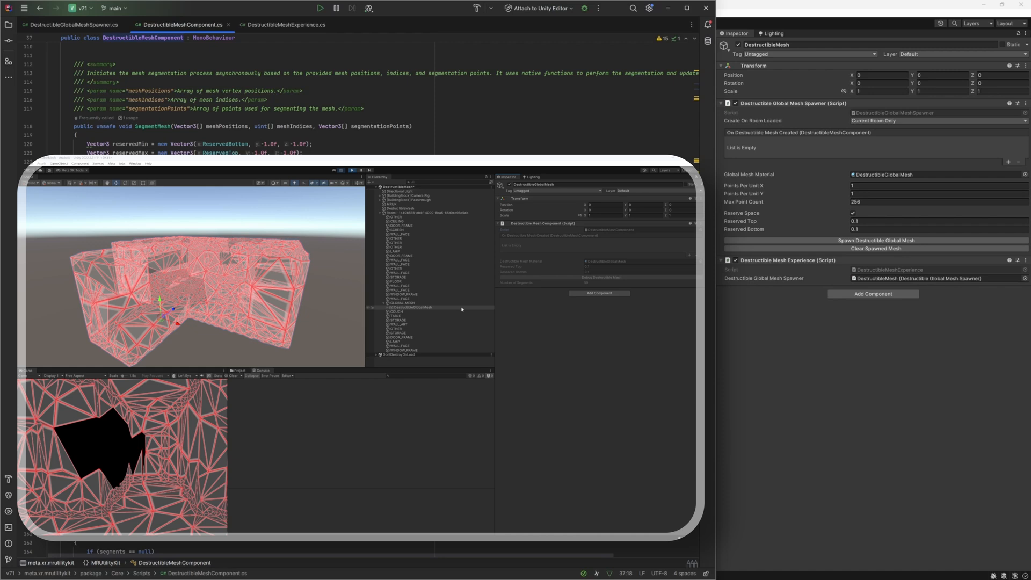
mouse_move(575, 284)
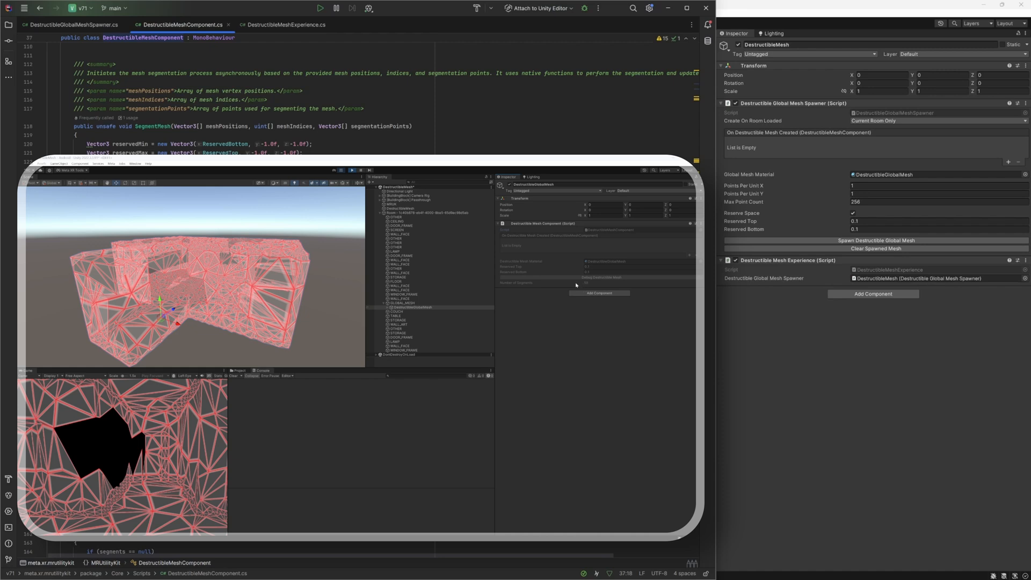
click(412, 307)
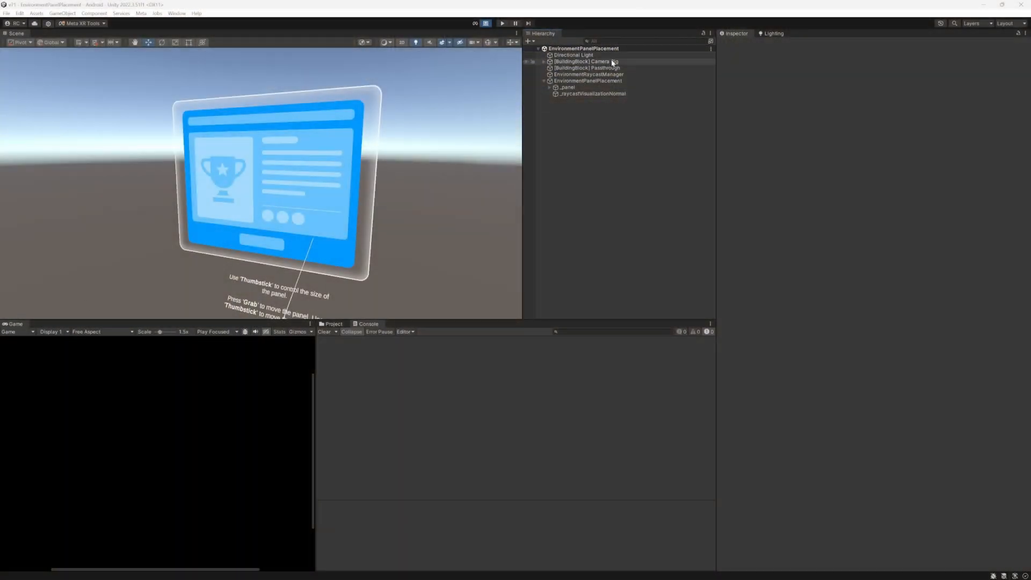
Inspect Passthrough, EnvironmentRaycastManager and EnvironmentPanelPlacement, then bring up EnvironmentRaycastManager.cs.
click(586, 68)
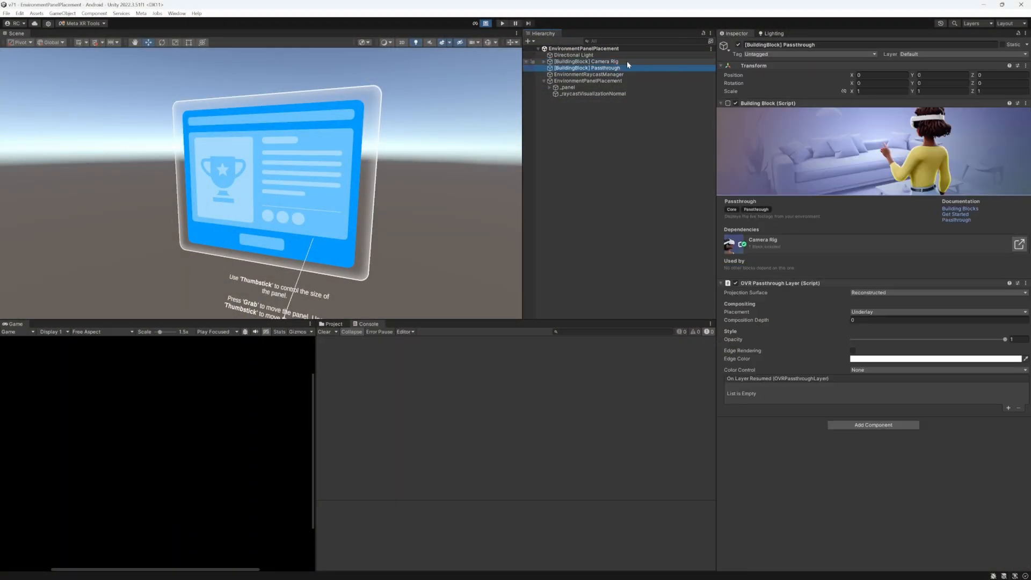
click(587, 74)
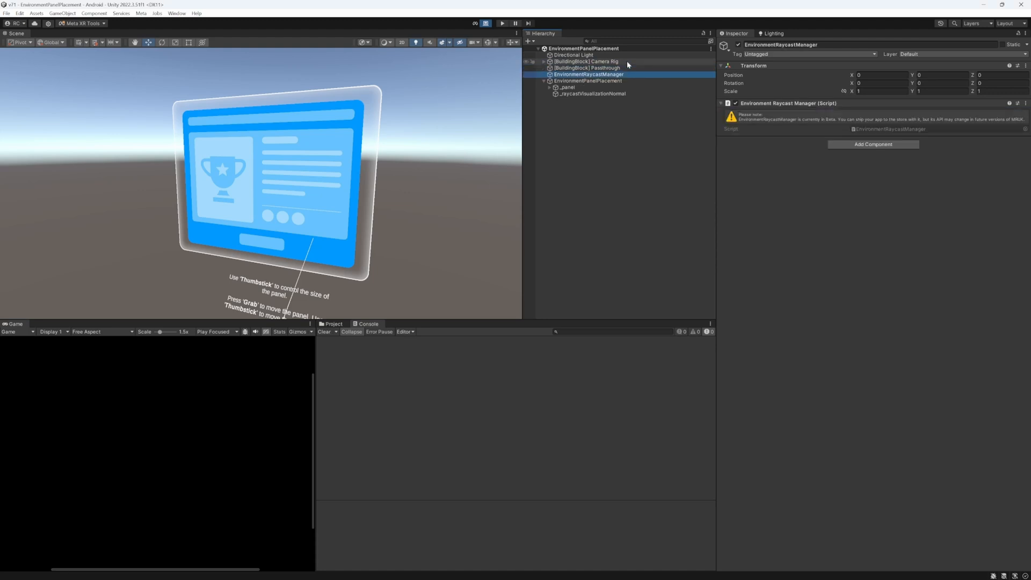
click(588, 80)
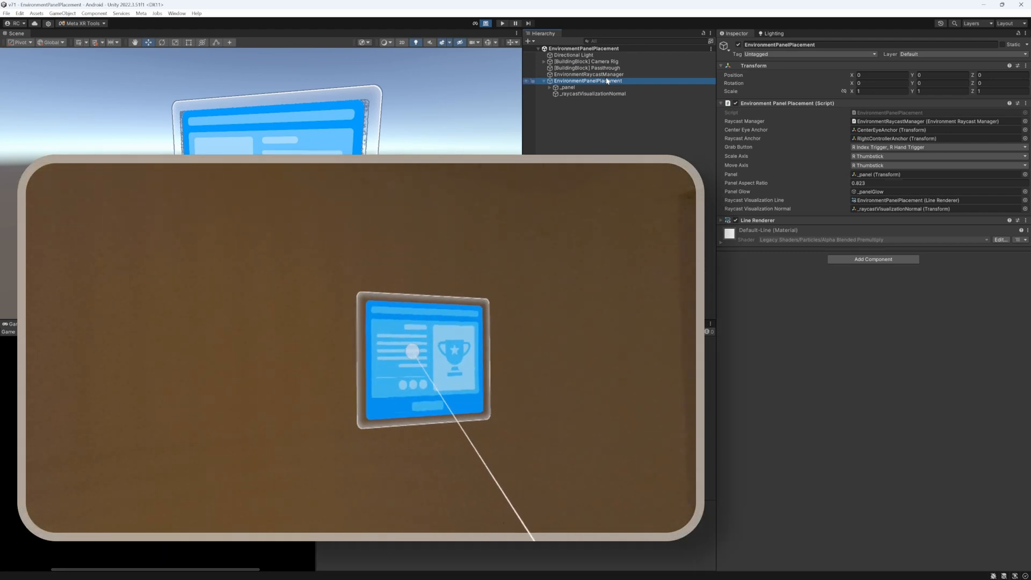
click(589, 74)
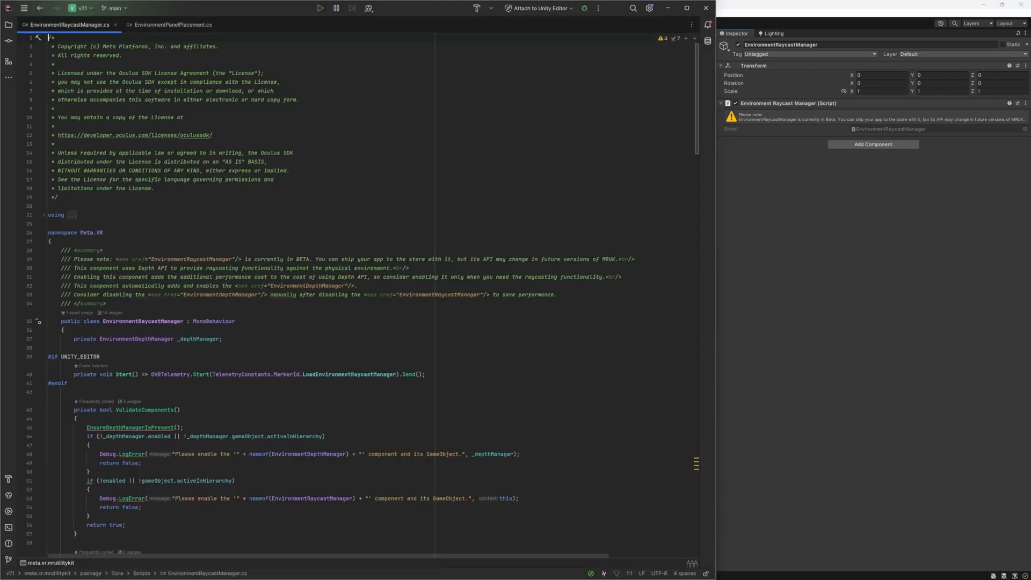
mouse_move(696, 83)
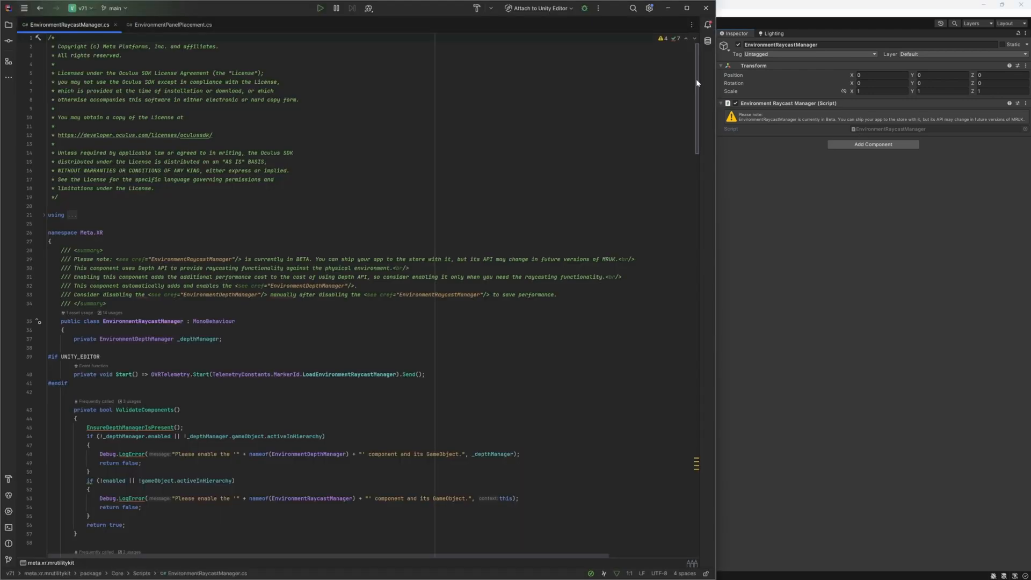
Read through the Raycast and ToEnvRaycastHit methods, then switch to EnvironmentPanelPlacement.cs.
scroll(down, 3)
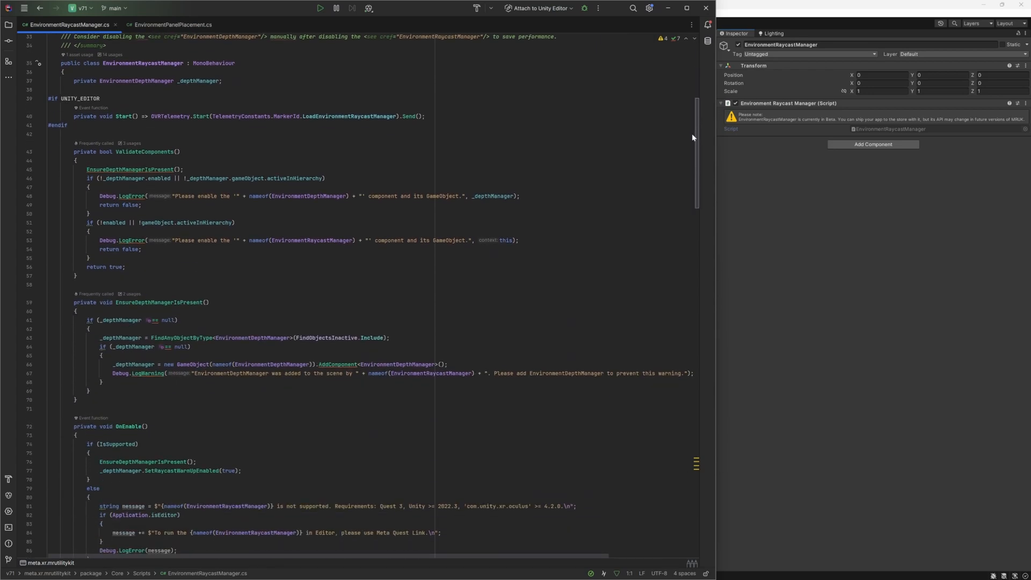
scroll(down, 3)
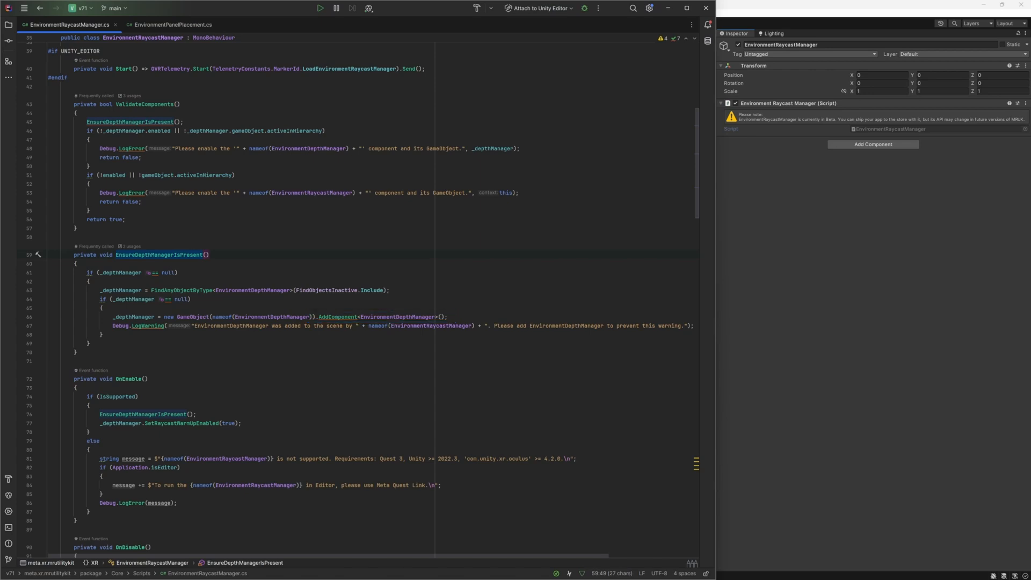
scroll(down, 3)
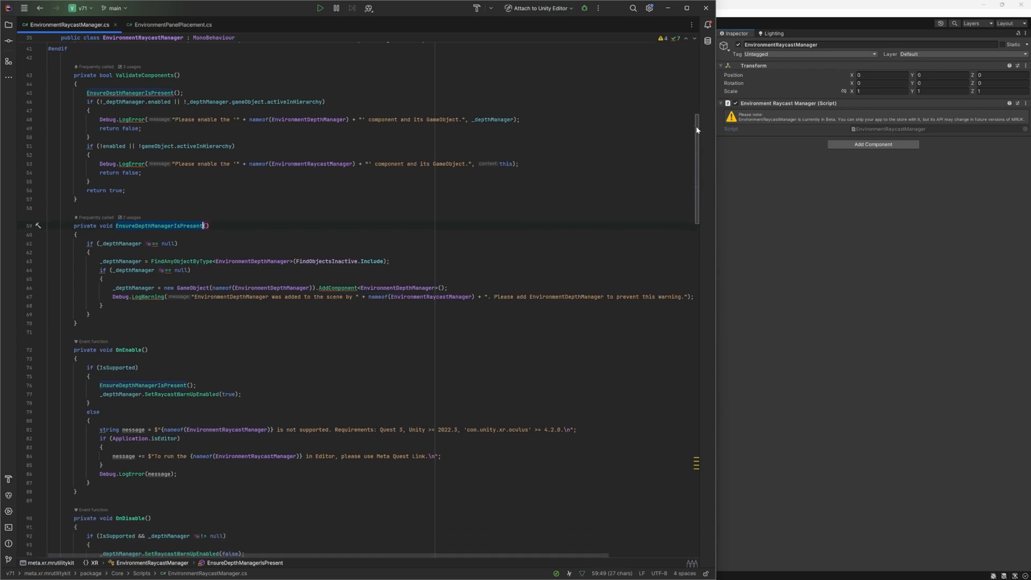
scroll(down, 3)
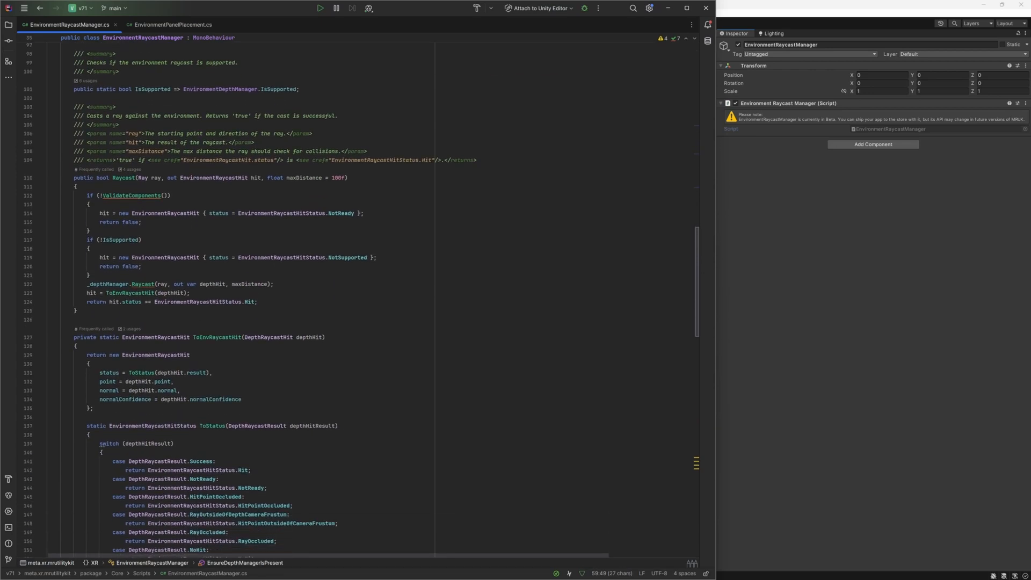
scroll(down, 3)
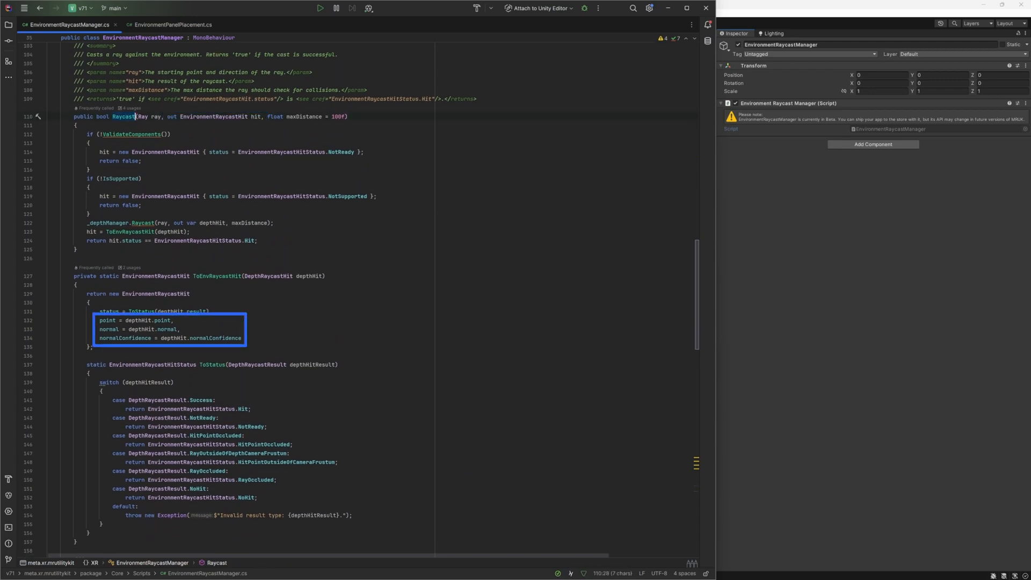
click(172, 25)
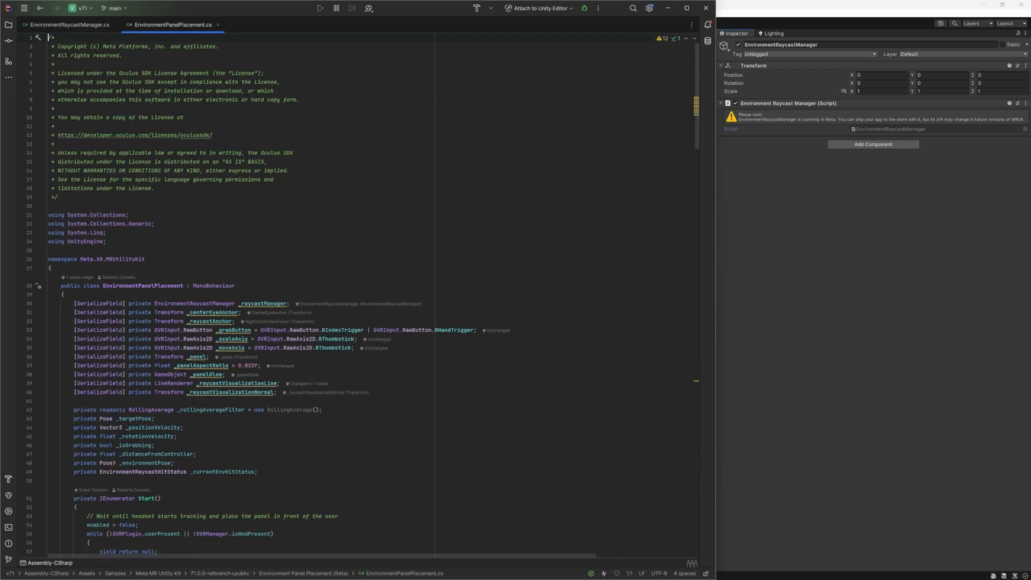
scroll(down, 3)
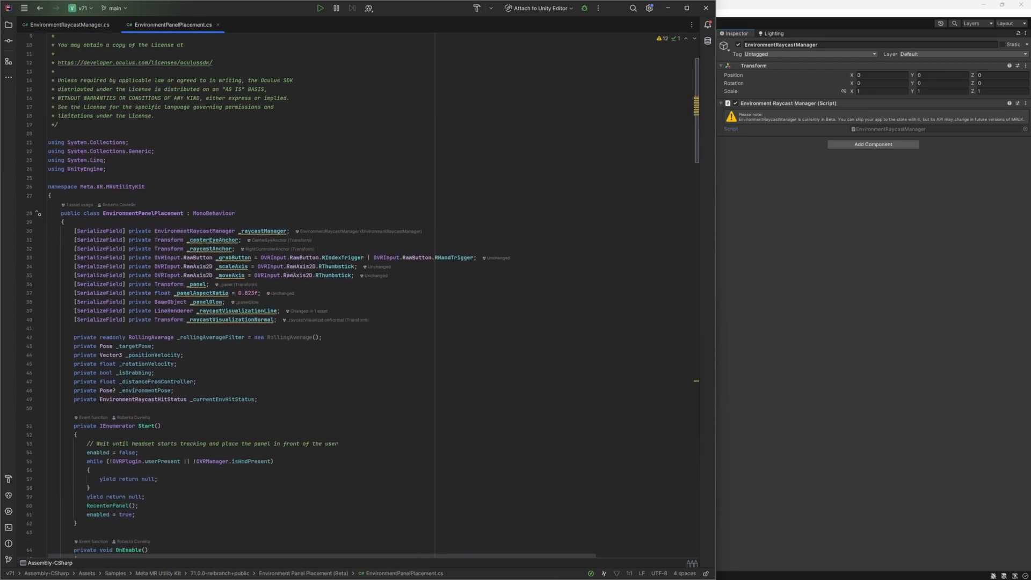
scroll(down, 3)
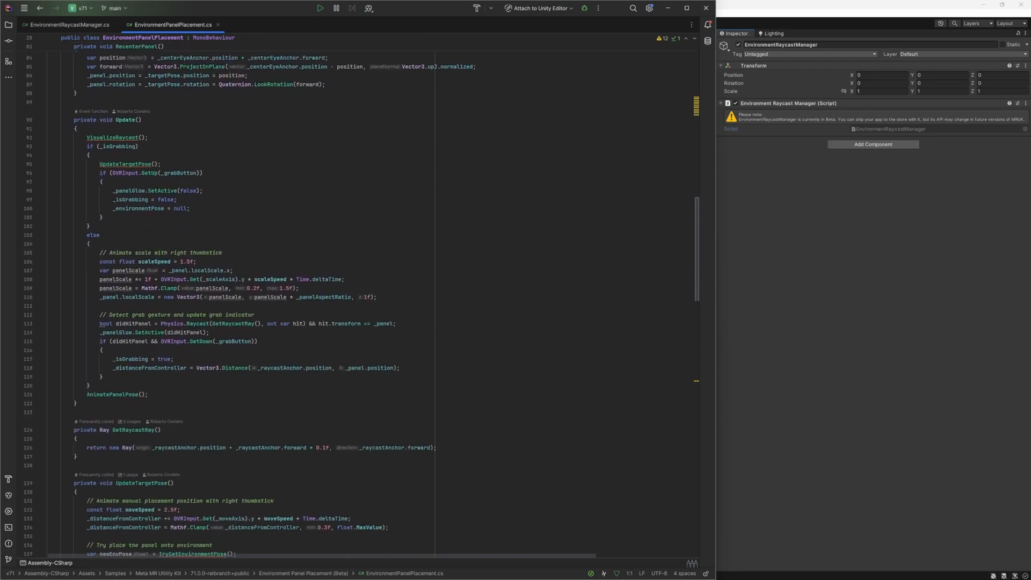
scroll(down, 3)
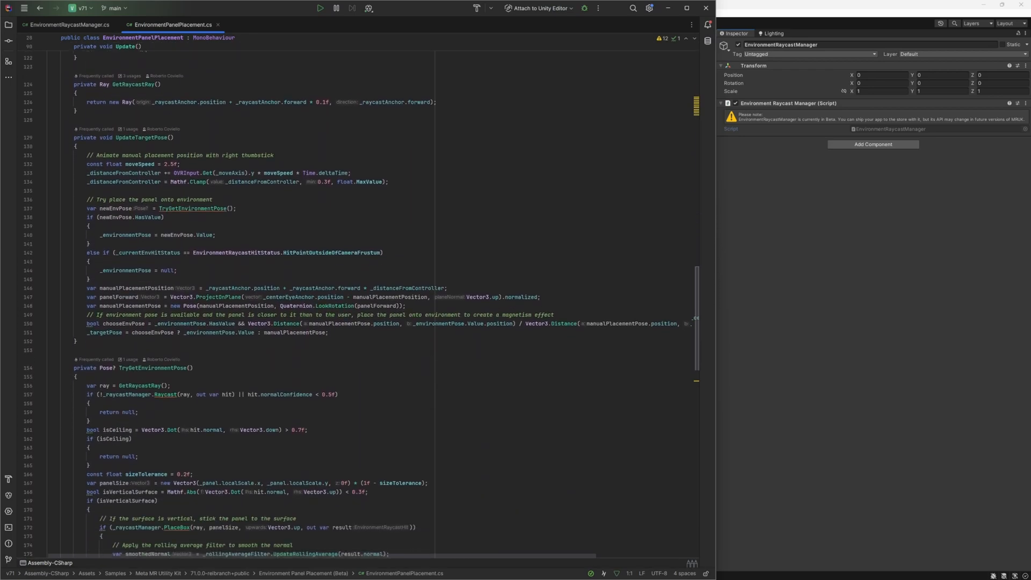
scroll(down, 3)
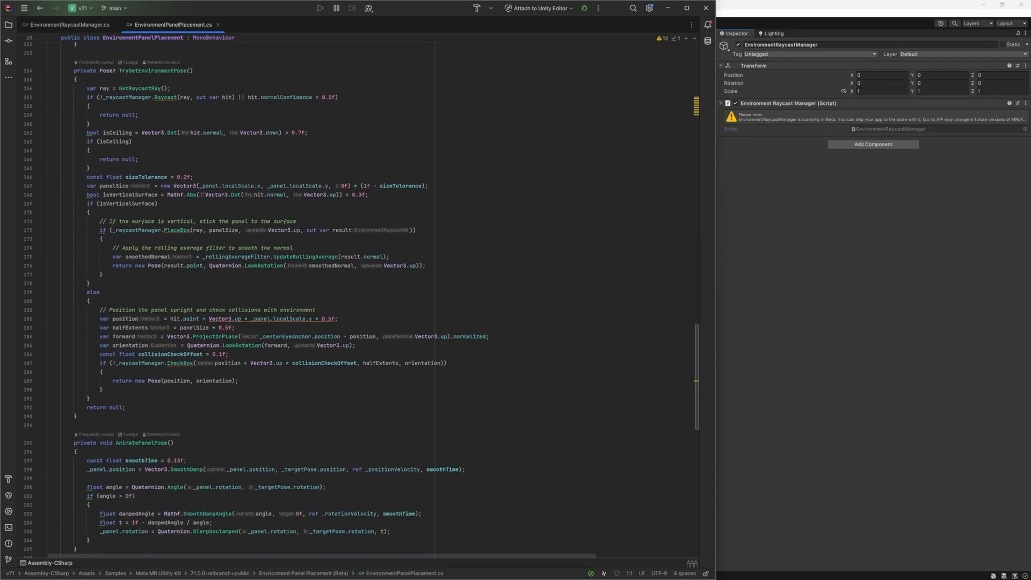
scroll(up, 3)
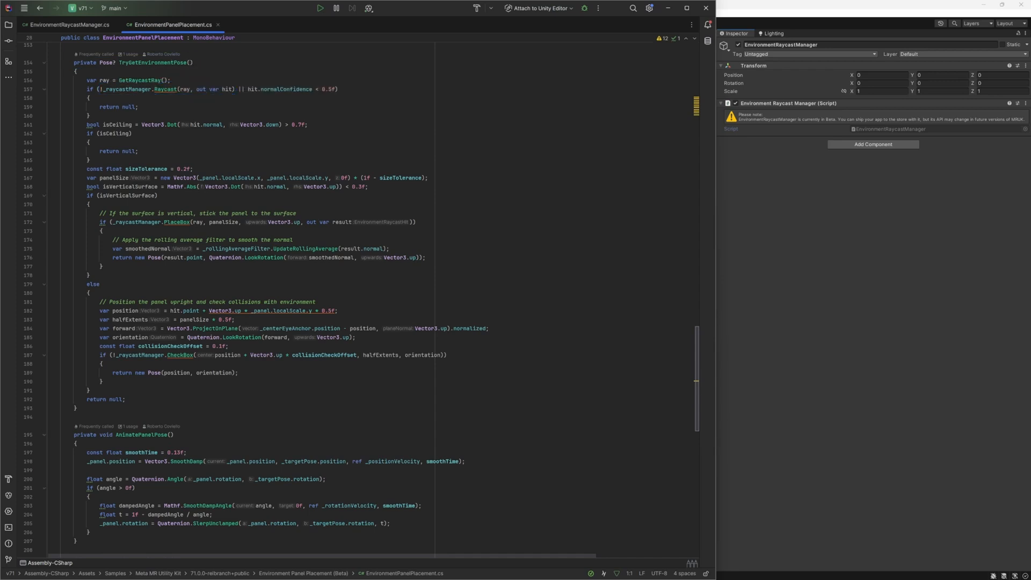
mouse_move(148, 89)
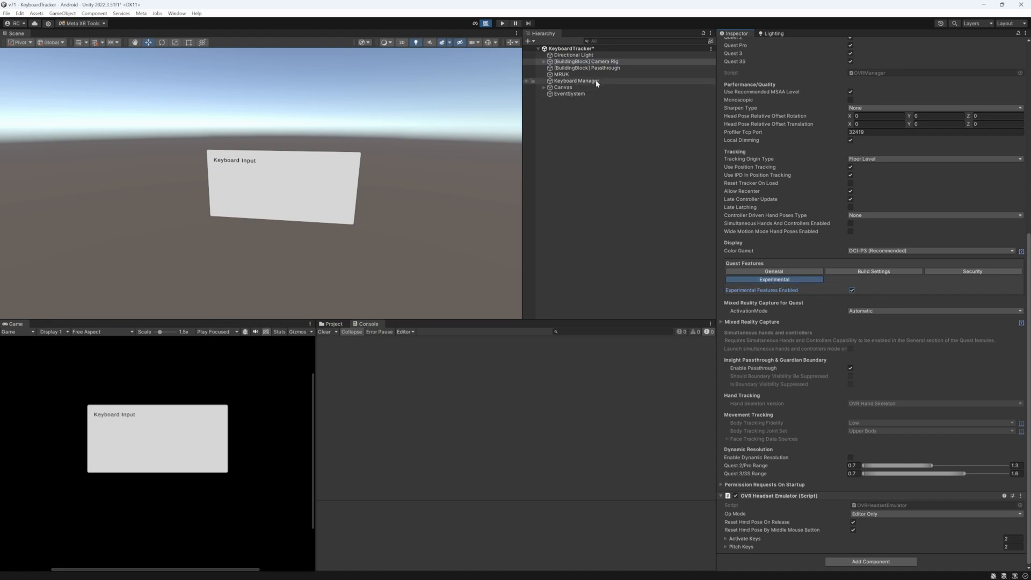
Select Keyboard Manager and bring up its KeyboardManager.cs script in Rider.
click(576, 81)
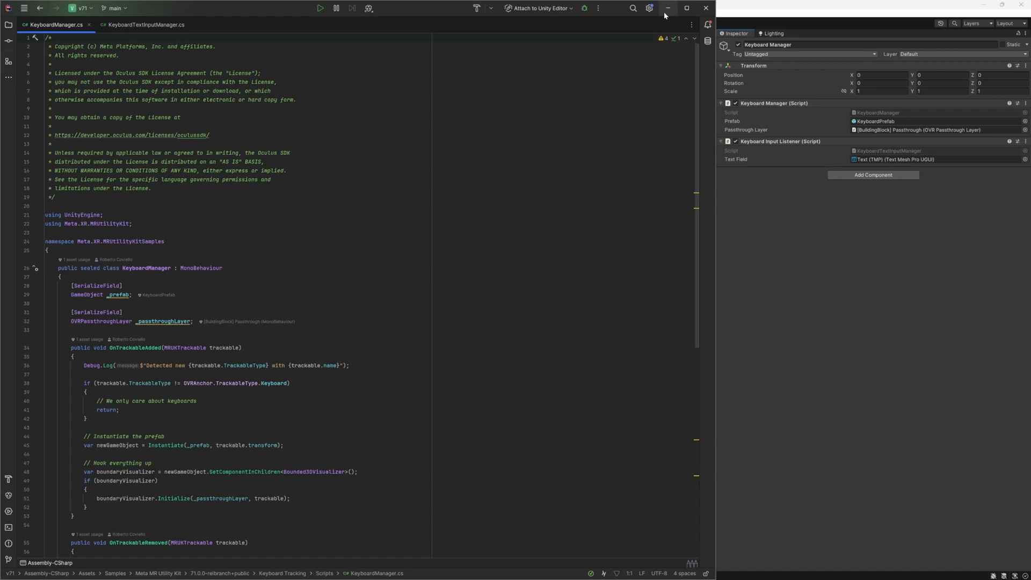
double_click(174, 347)
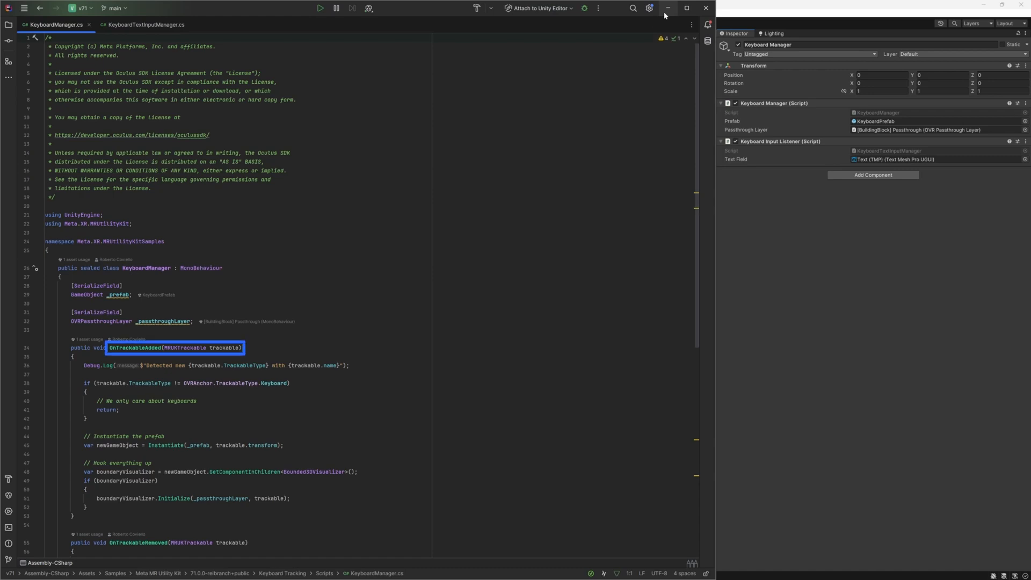
click(213, 444)
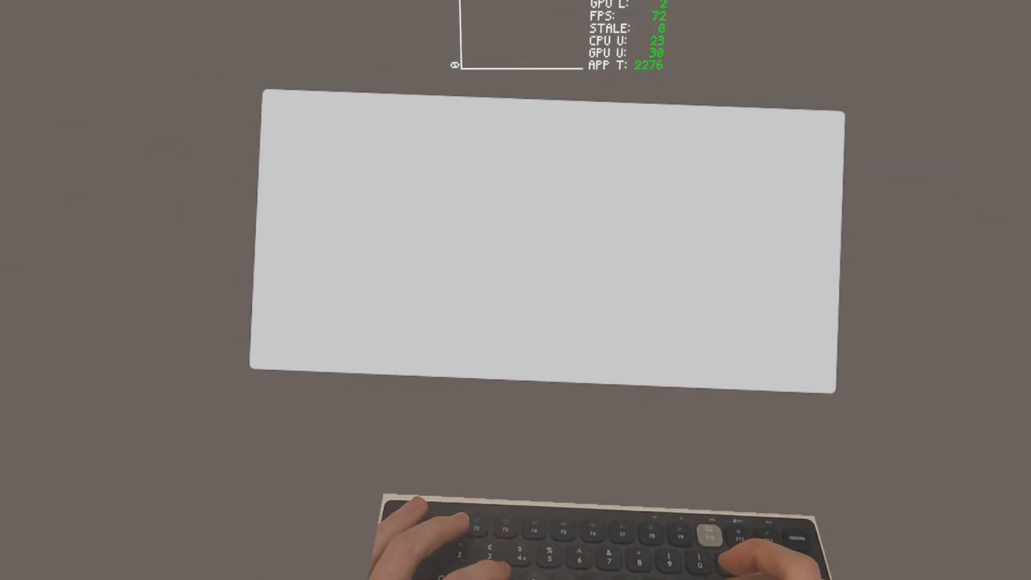
Type 'HELLO XR DEVELOPERS THIS IS HOW TO TRA' on the tracked physical keyboard into the panel.
text(HELLO)
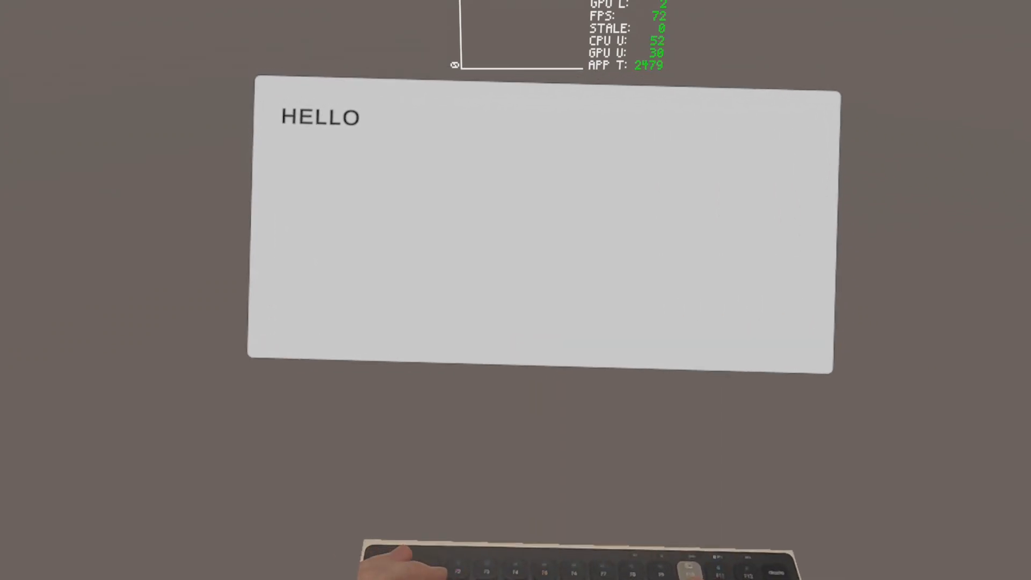
text(XR DEVELOPE)
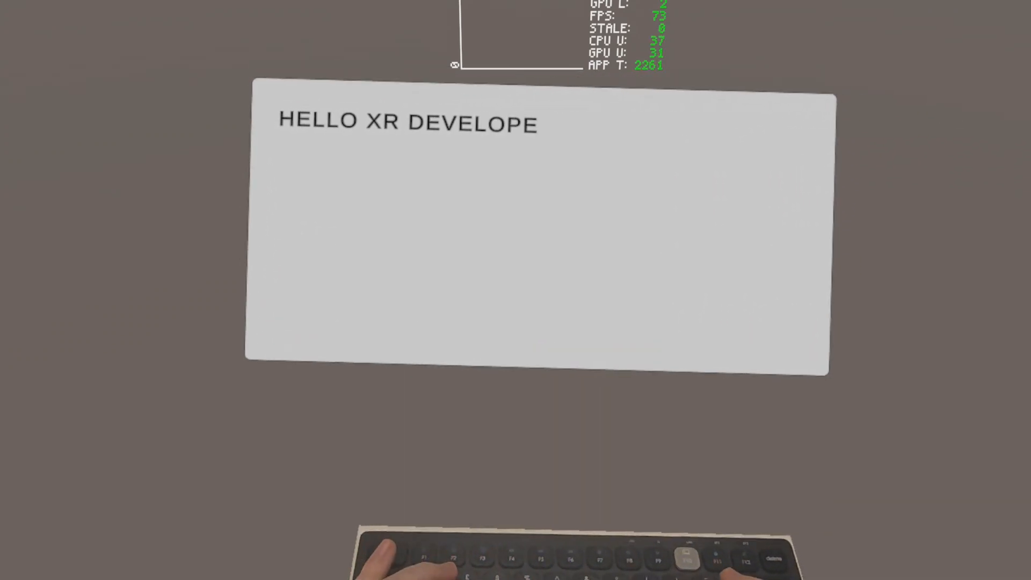
text(RS THIS I)
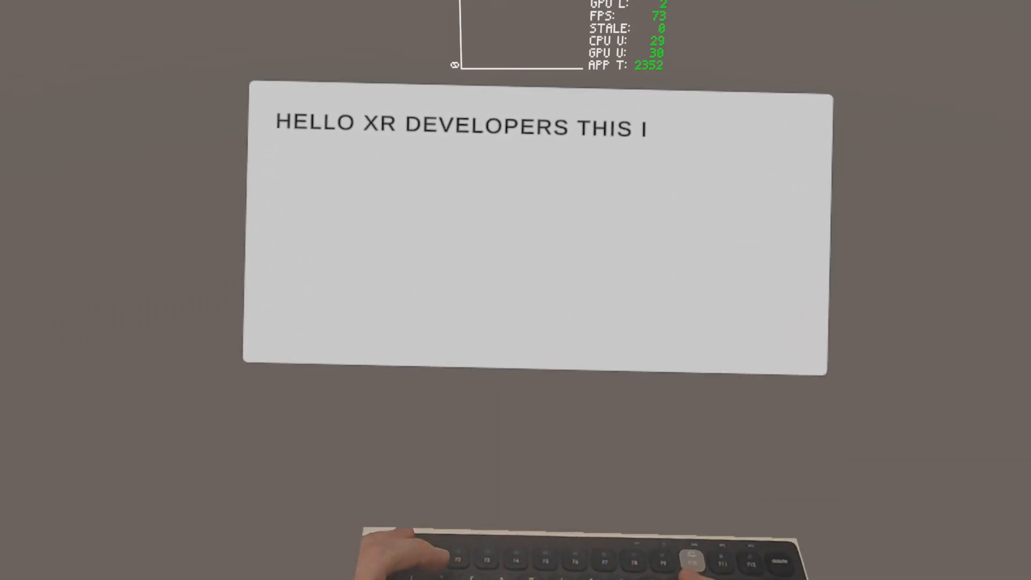
text(S HOW TO TRA)
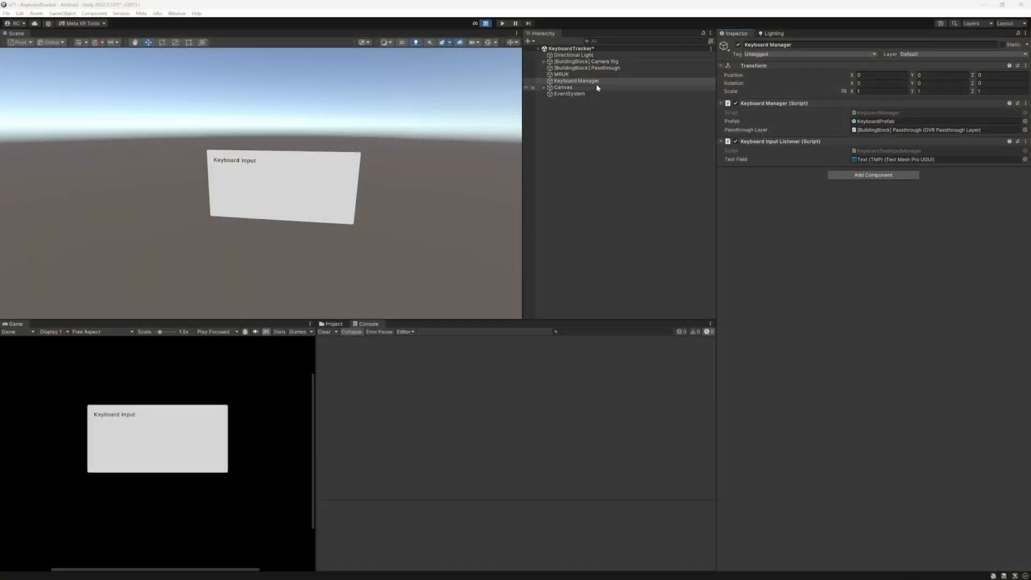
click(560, 74)
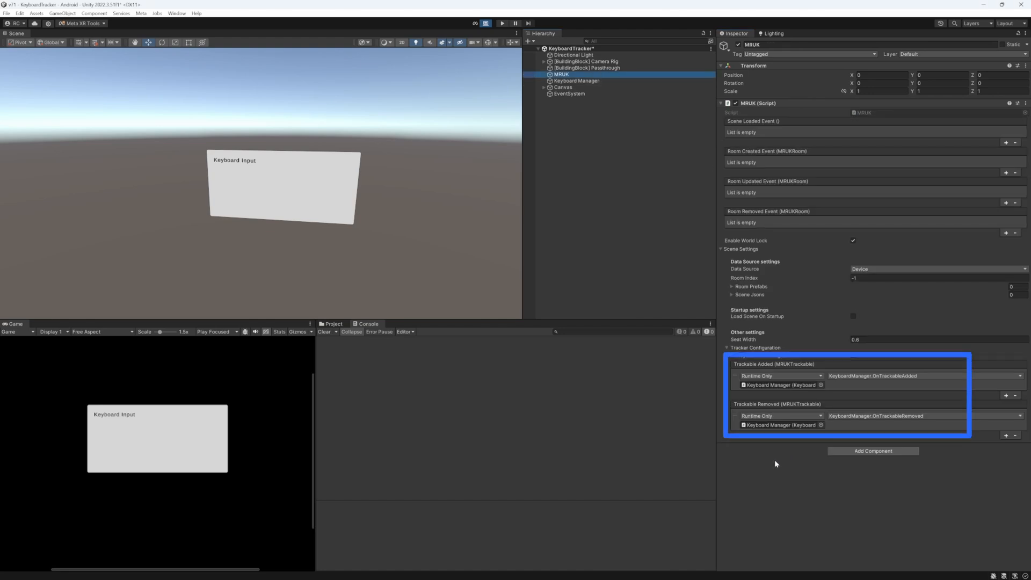
mouse_move(766, 466)
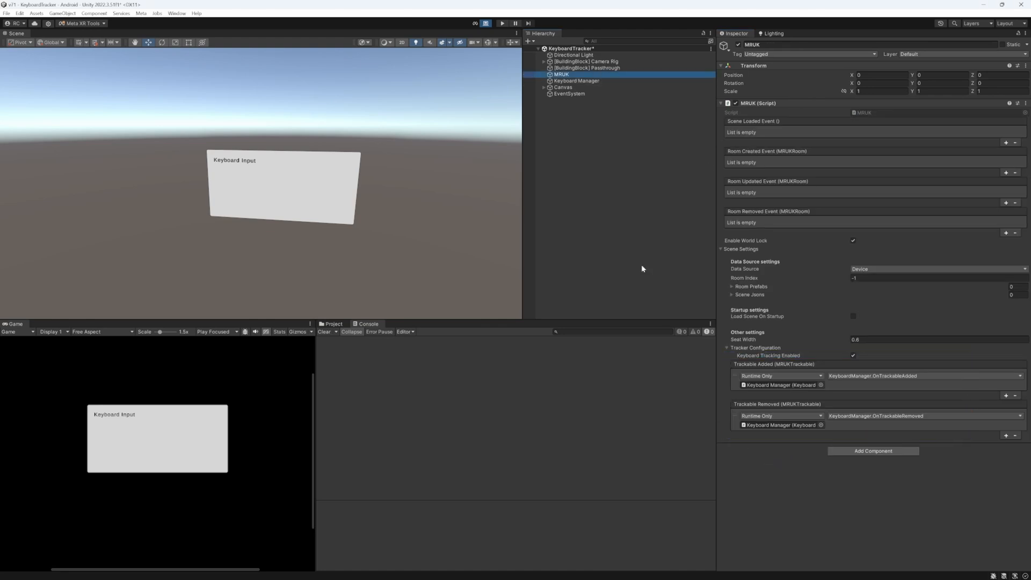
click(575, 80)
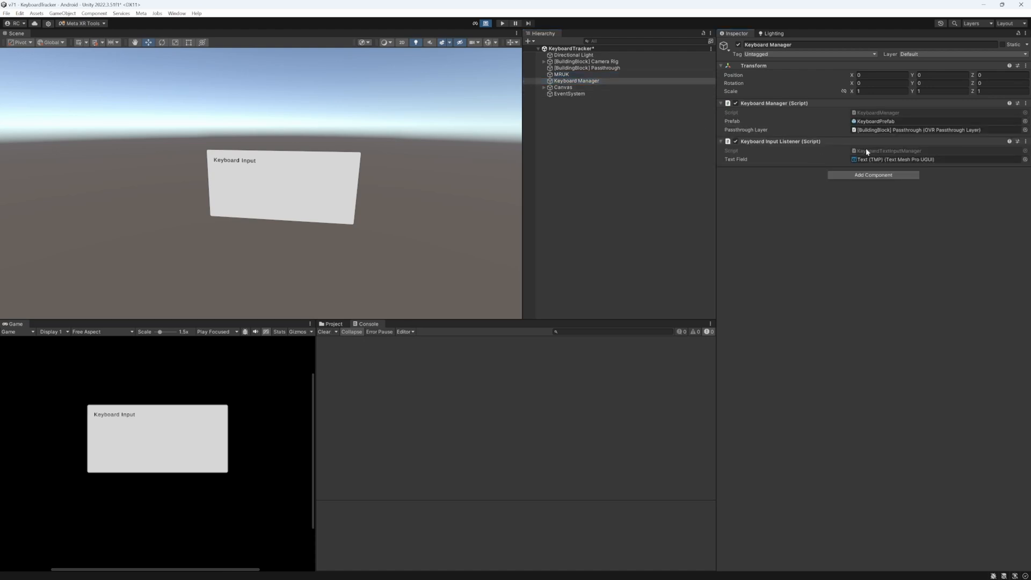
mouse_move(760, 182)
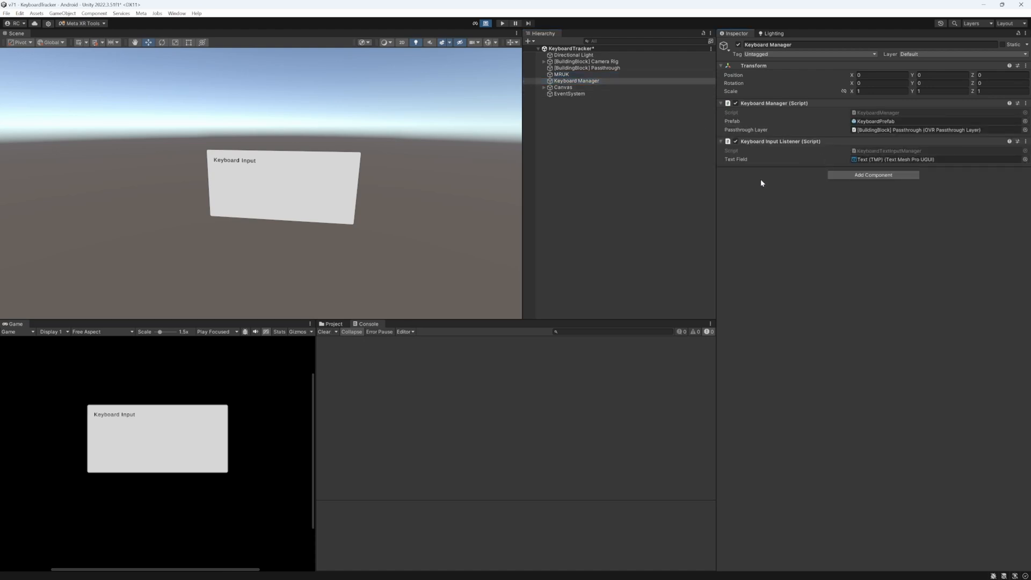